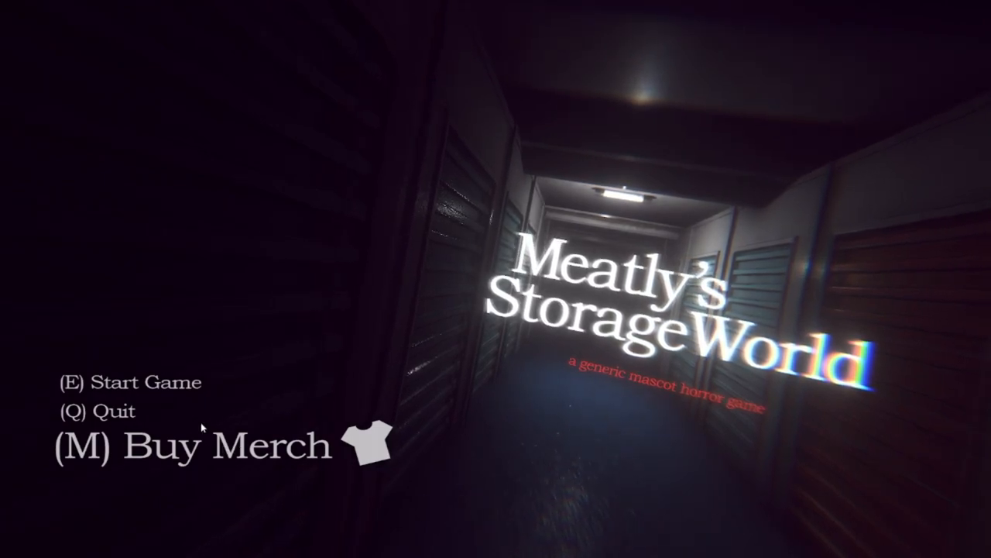
mouse_move(118, 424)
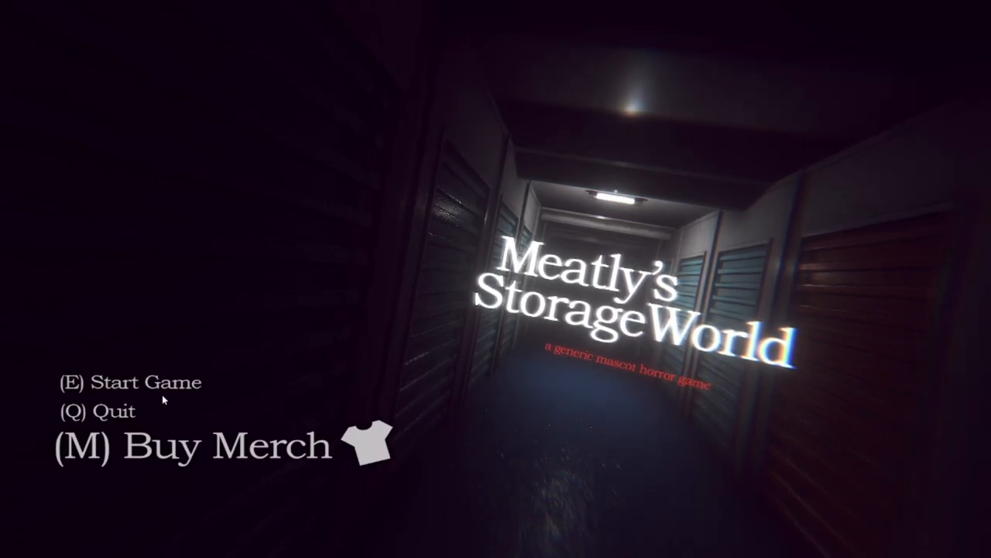
- Start a new game from the title menu and walk the corridors to the eye-marked note
key("e")
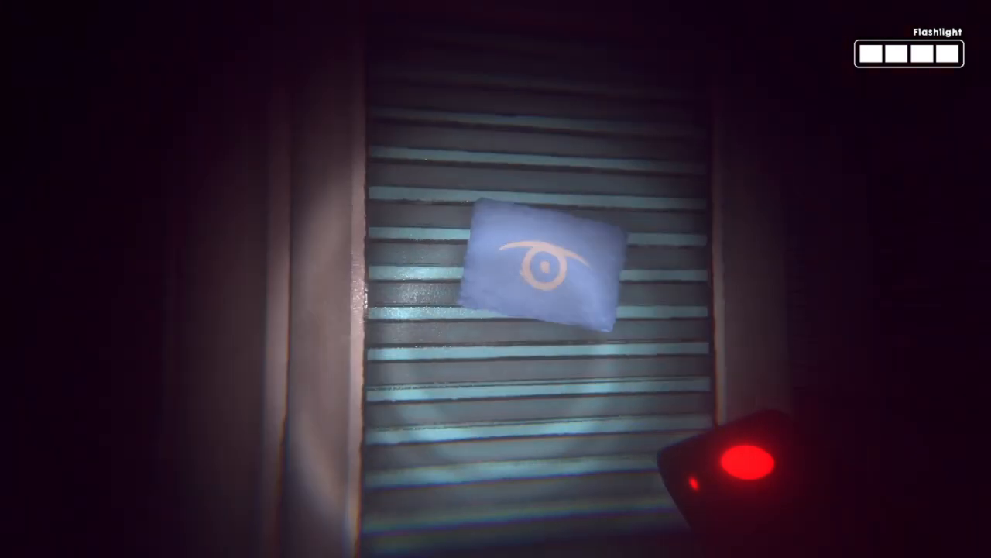
- Read the blue note about the dim light and put it away
left_click(542, 267)
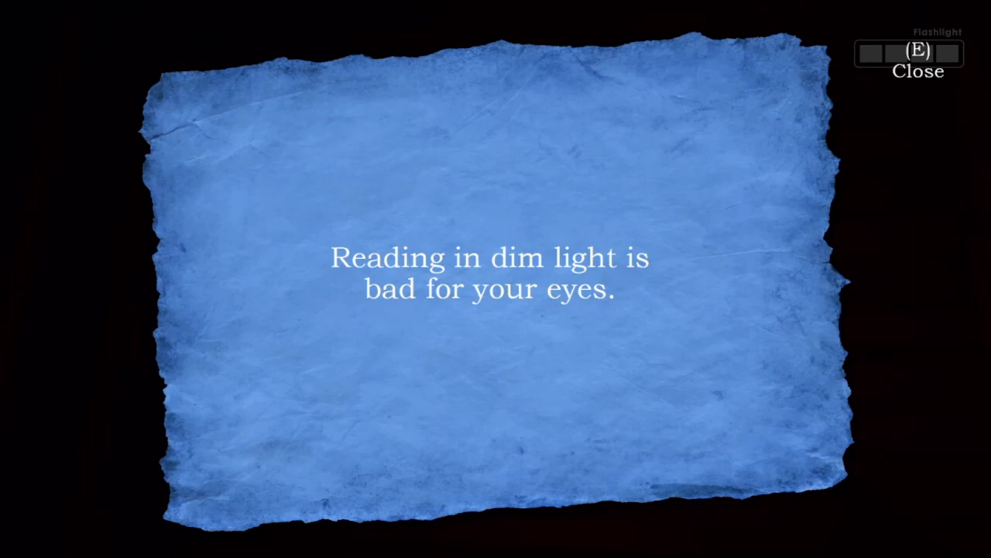
key("e")
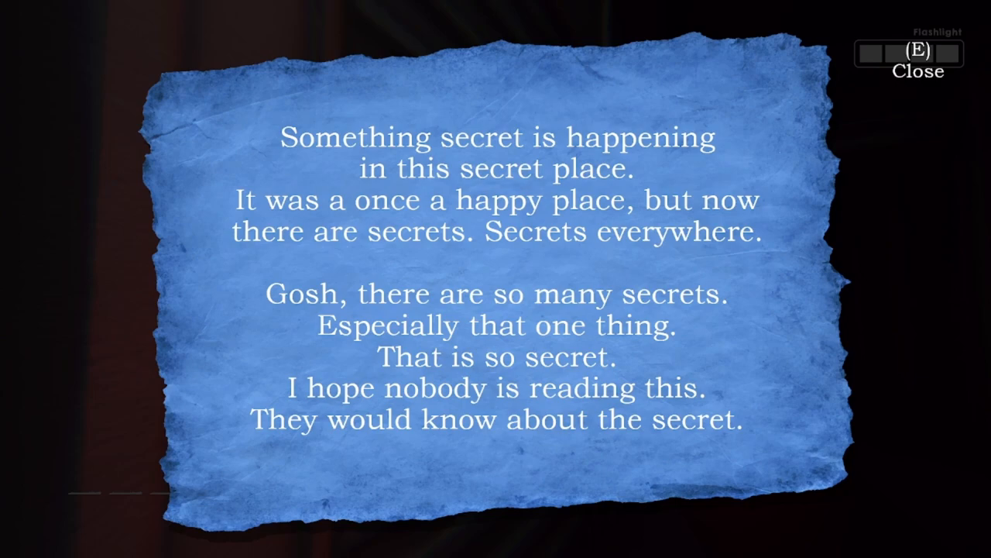
- Close the secrets note and continue down the dark hallway with digits 5 and 4 collected
key("e")
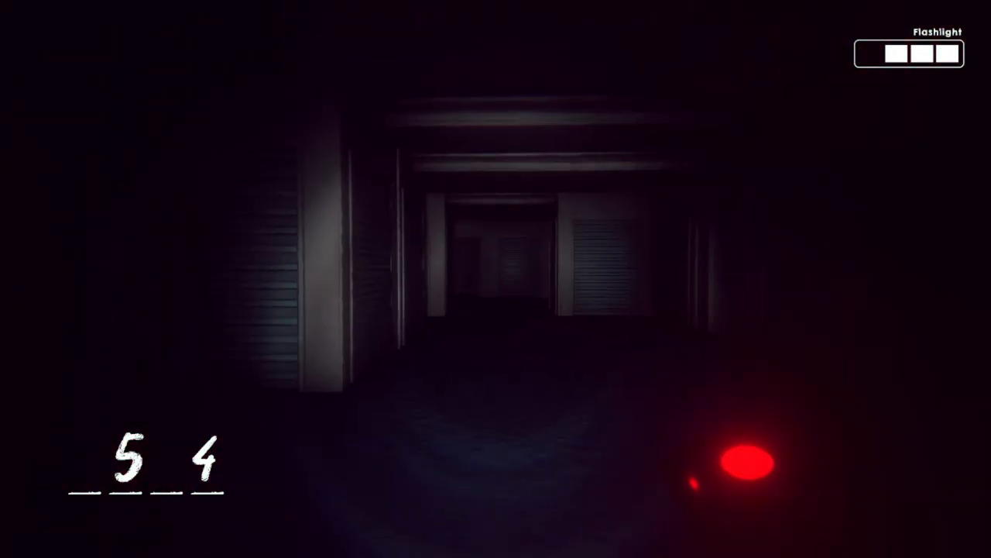
mouse_move(496, 278)
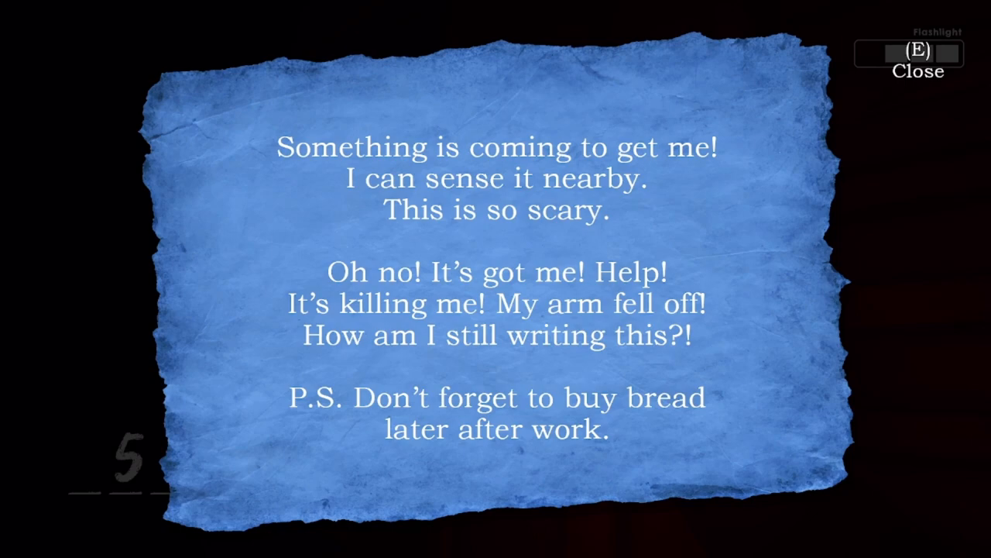
- Put away the note about something coming for its writer and resume exploring
key("e")
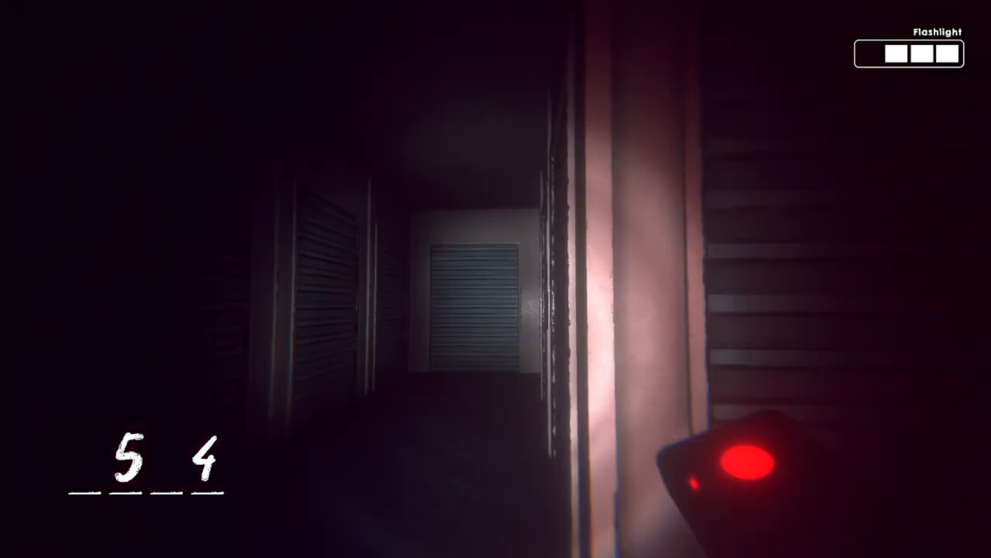
mouse_move(496, 279)
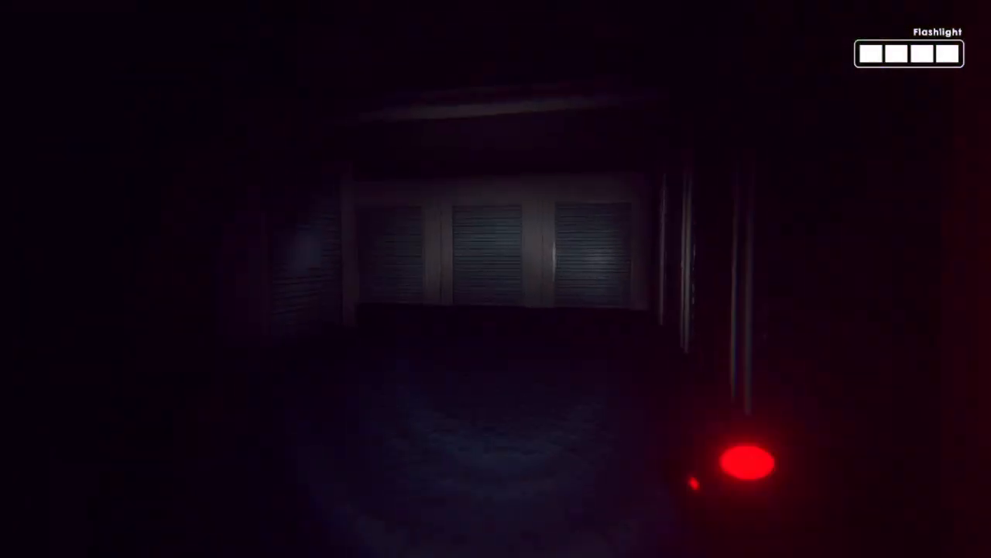
mouse_move(495, 279)
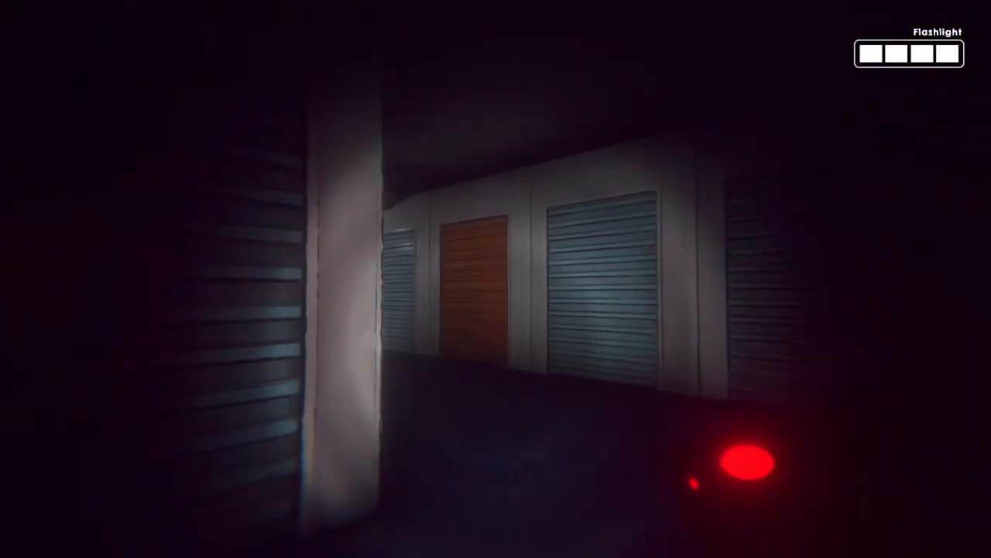